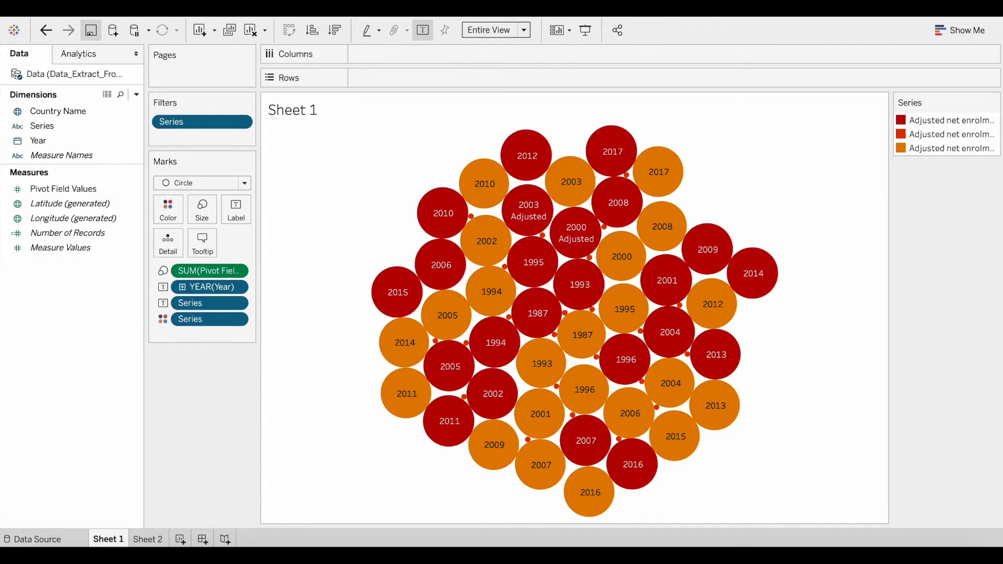
# Step: Show the File menu's save and export commands for the bubble-chart workbook
pyautogui.click(14, 31)
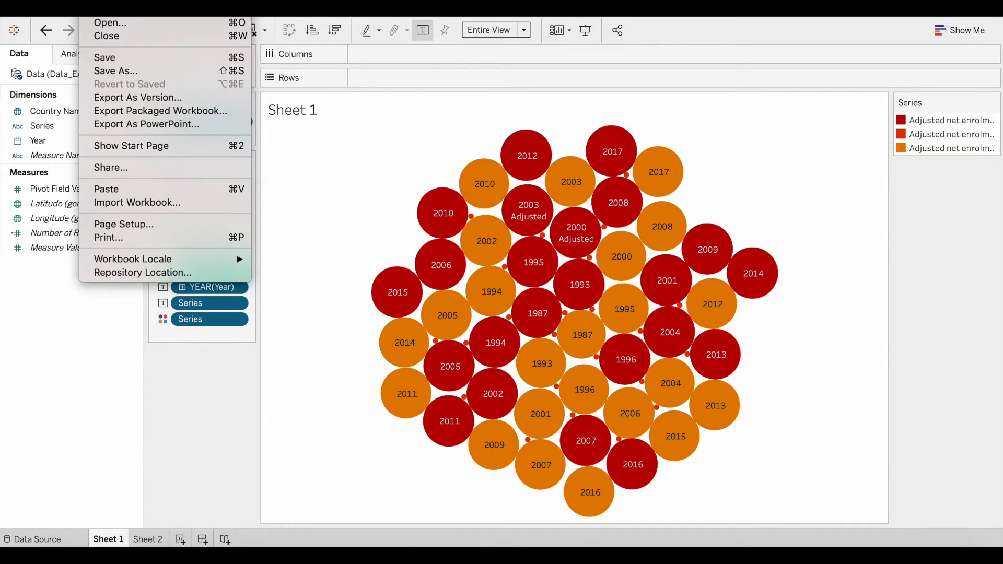
pyautogui.moveTo(115, 71)
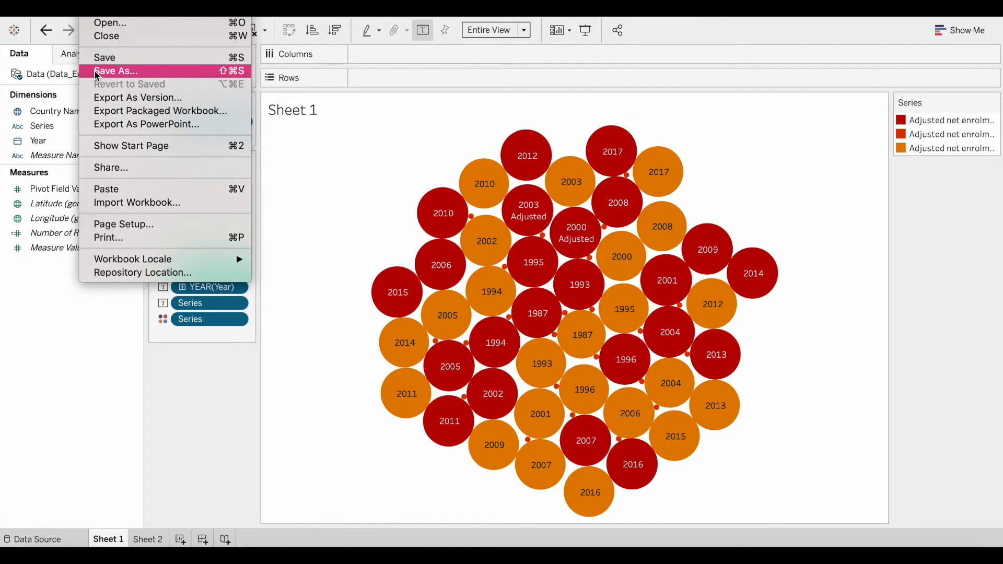
# Step: Start Save As to Documents with the file name 'saving as tableau packaged workbook'
pyautogui.click(116, 71)
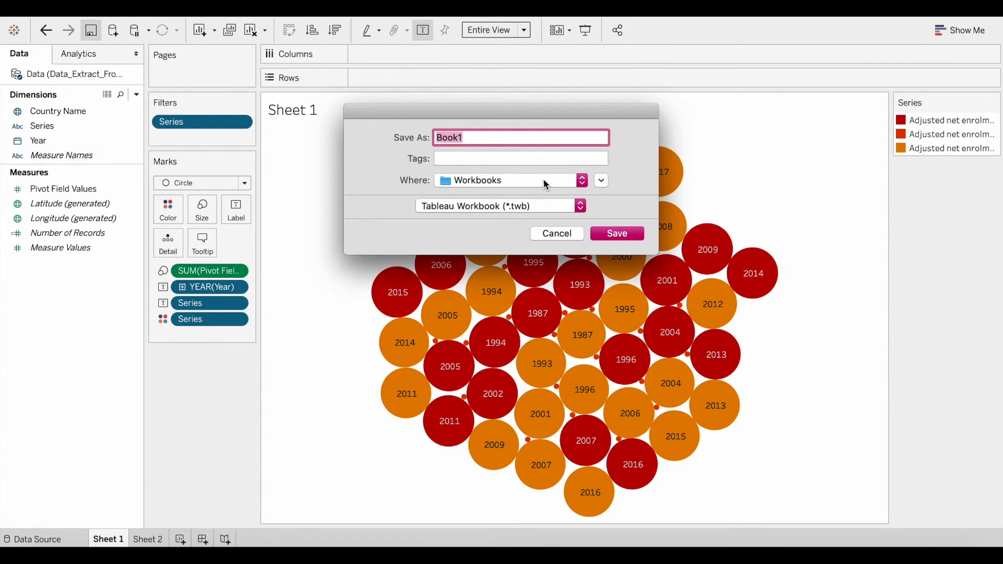
pyautogui.click(581, 180)
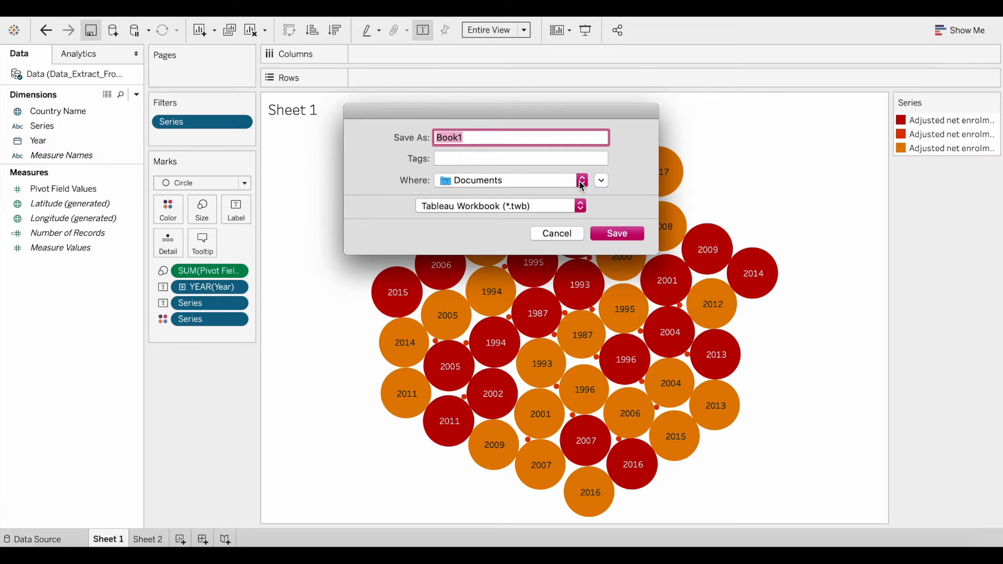
pyautogui.moveTo(495, 137)
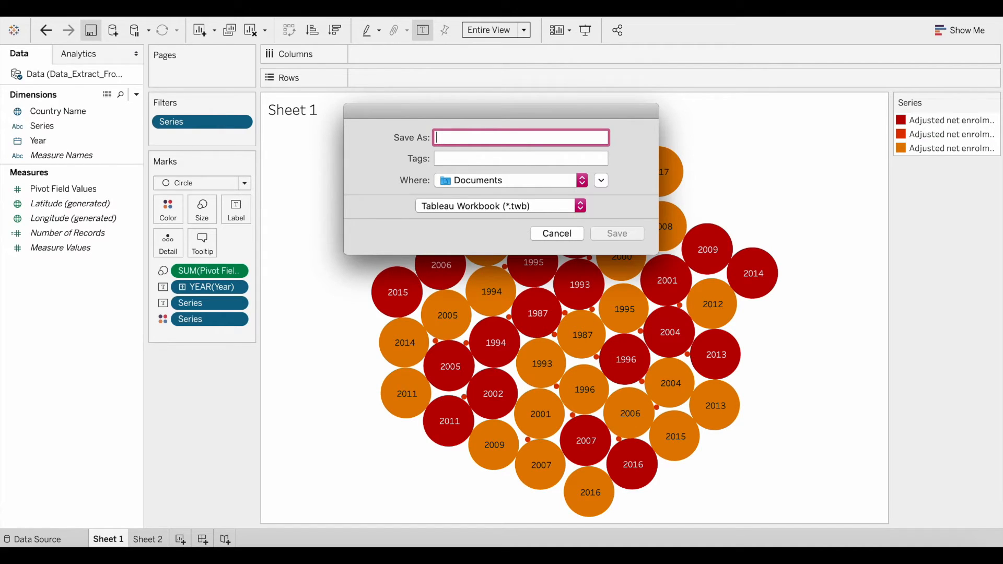
pyautogui.write('saving as')
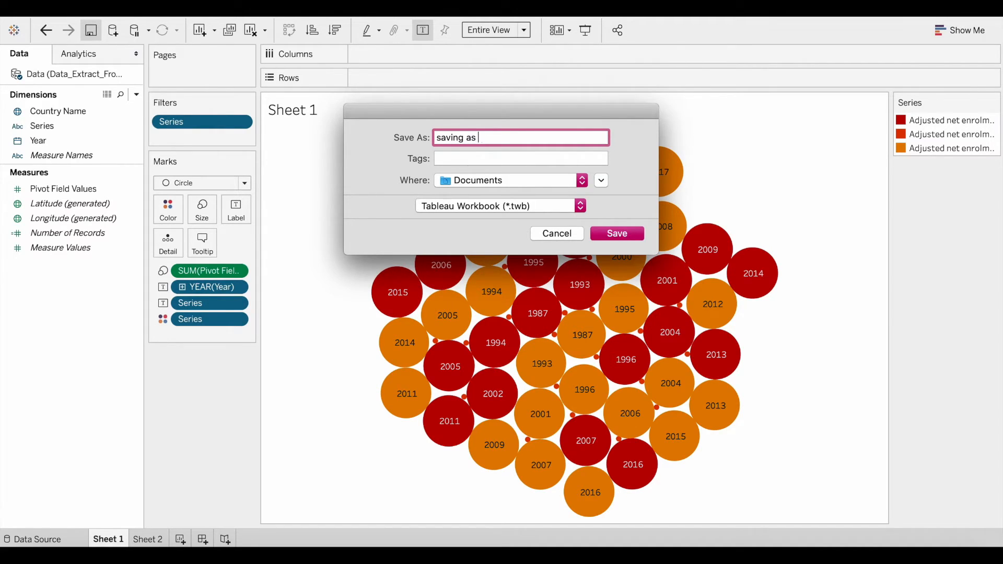
pyautogui.write('tableau packa')
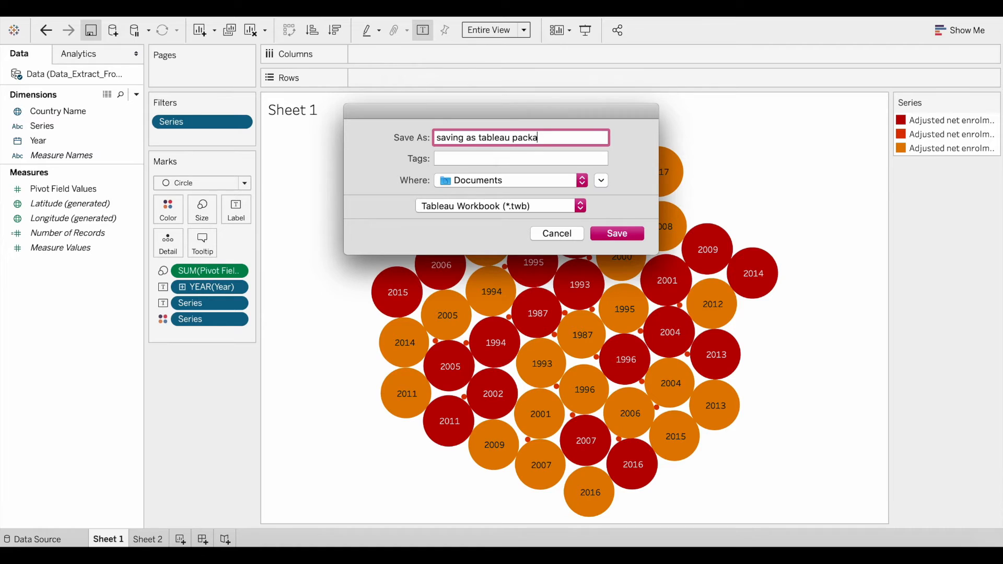
pyautogui.write('ged workbook')
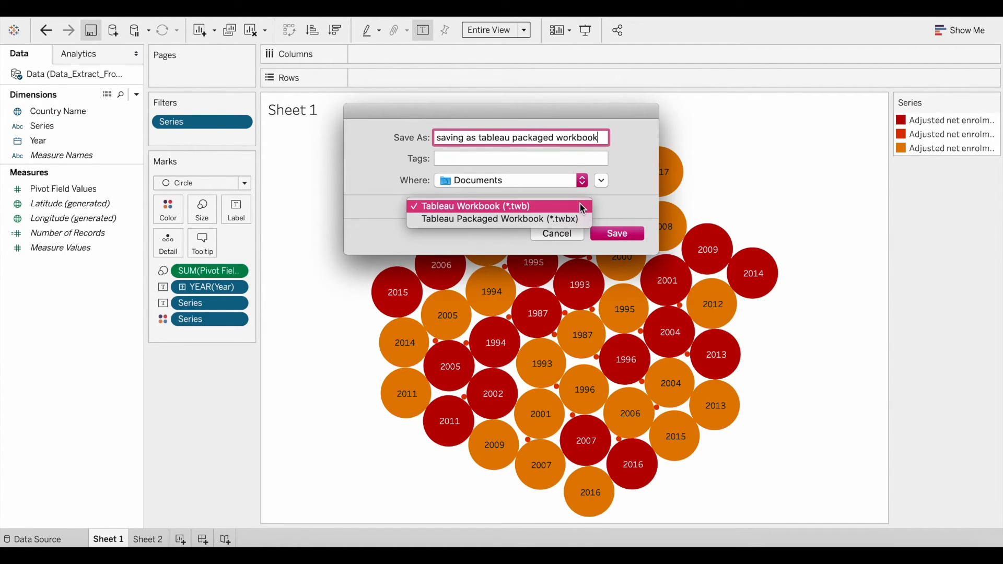
pyautogui.moveTo(500, 218)
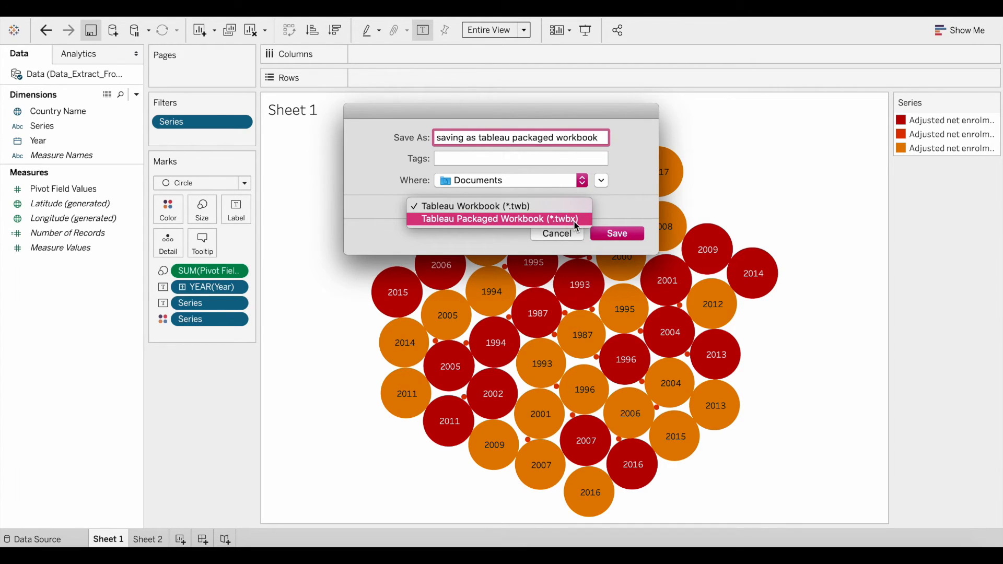
pyautogui.moveTo(506, 218)
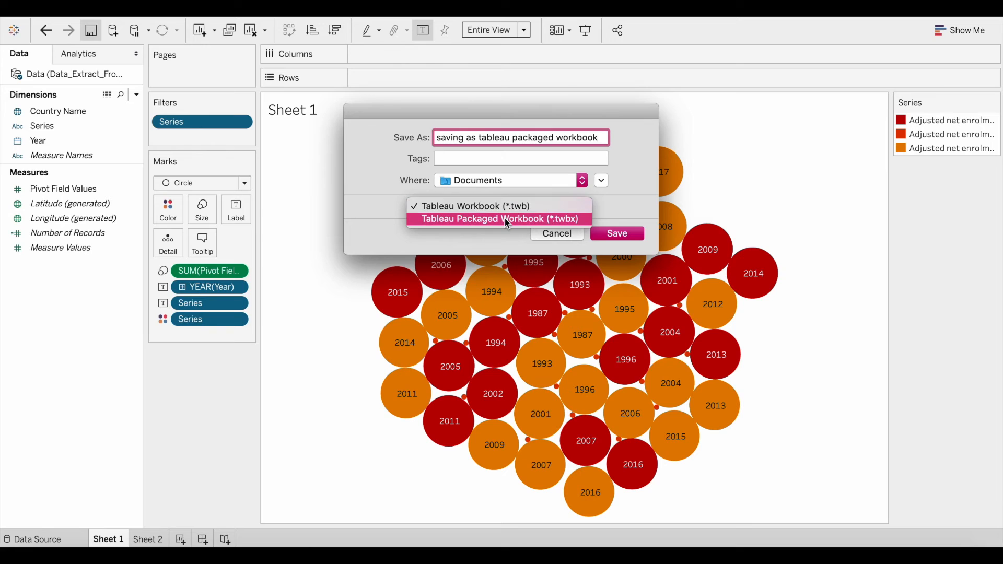
# Step: Save the workbook in Tableau Packaged Workbook (.twbx) format
pyautogui.click(500, 218)
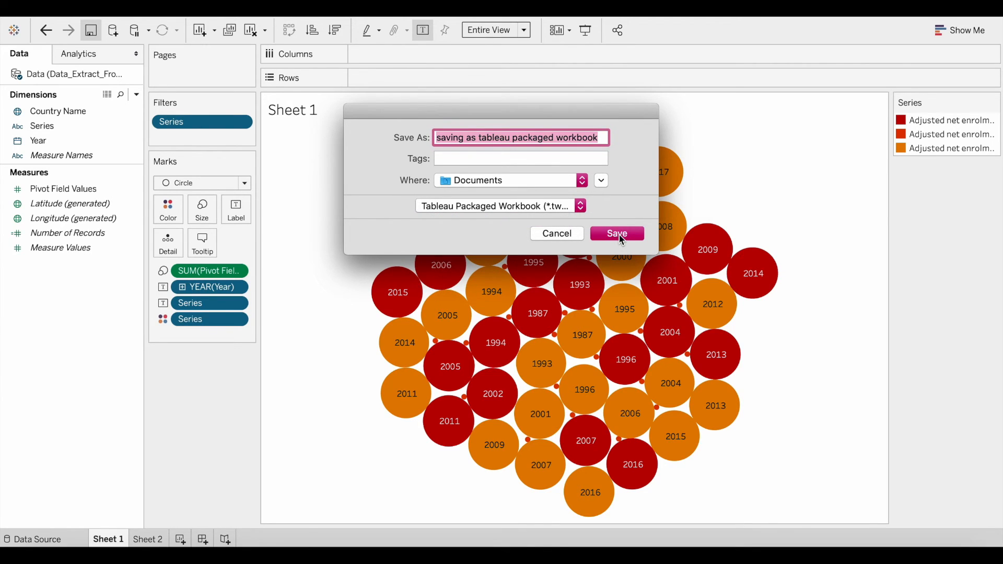
pyautogui.click(615, 233)
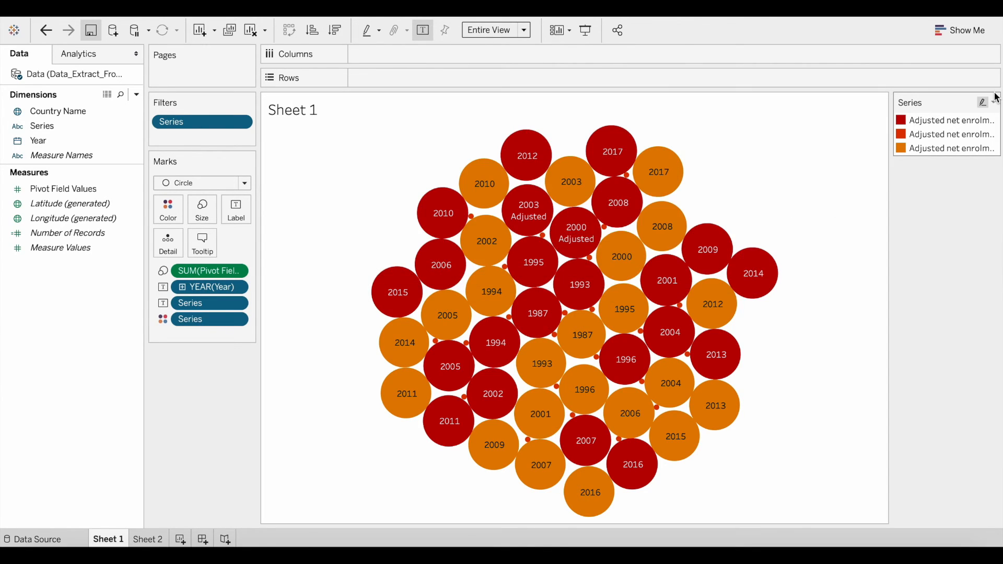